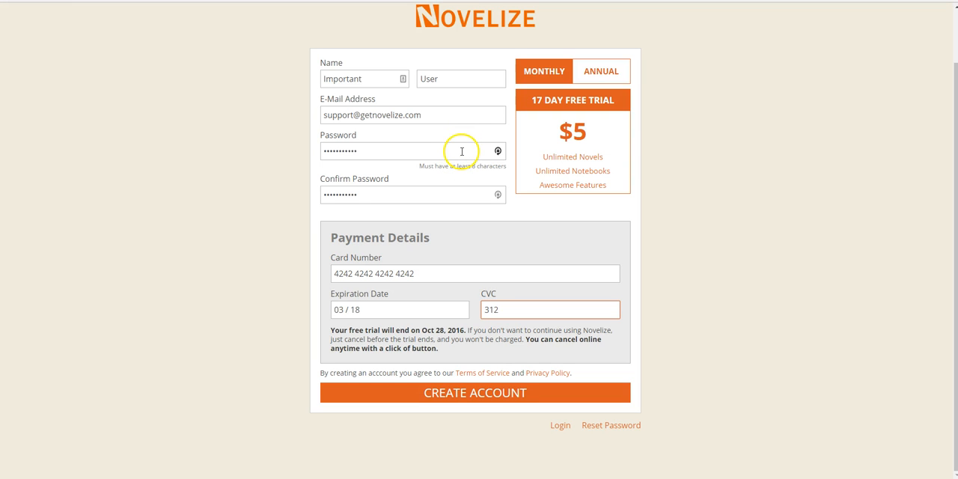
- Submit the filled-in registration and trial payment form with CREATE ACCOUNT
click(475, 393)
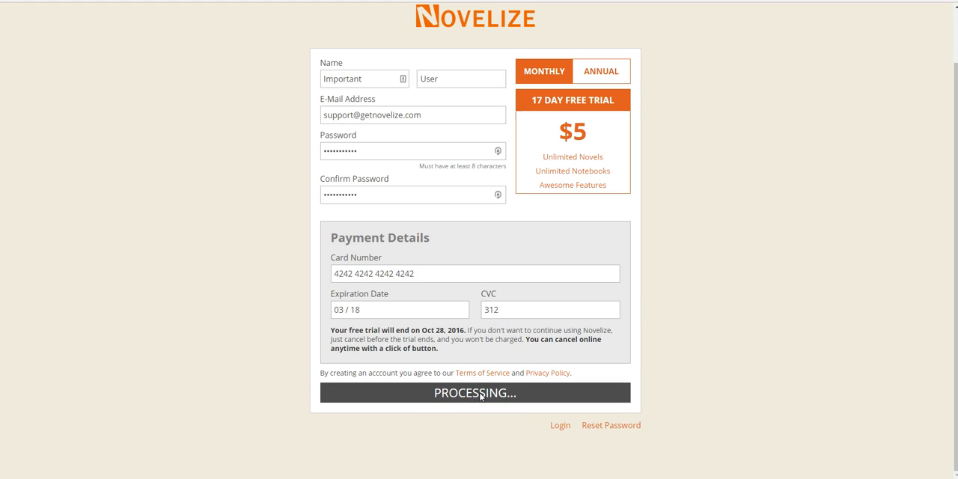
click(474, 392)
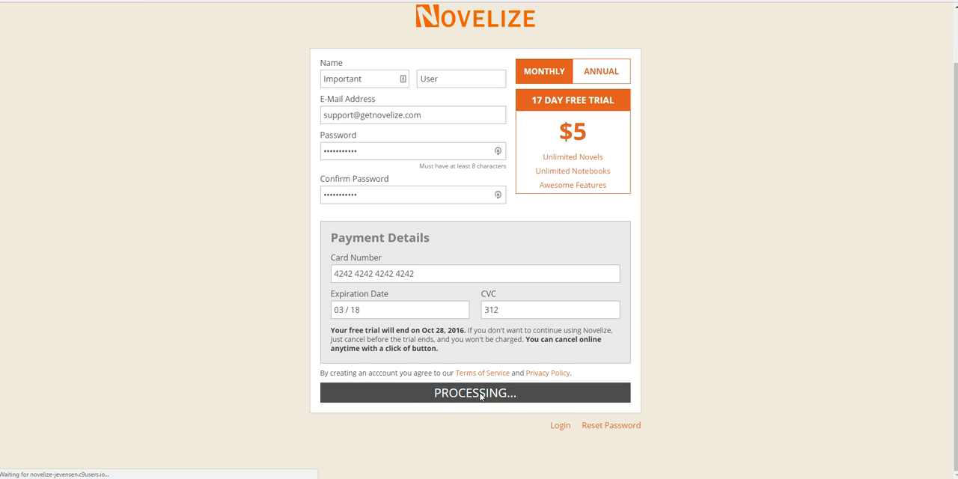
click(475, 392)
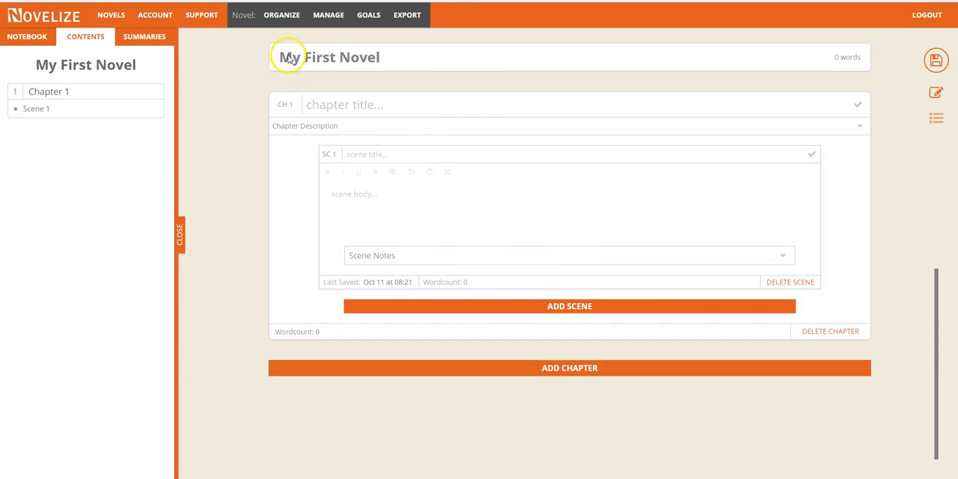
- Change the title 'My First Novel' to 'My Book' in Manage and confirm the update
click(328, 14)
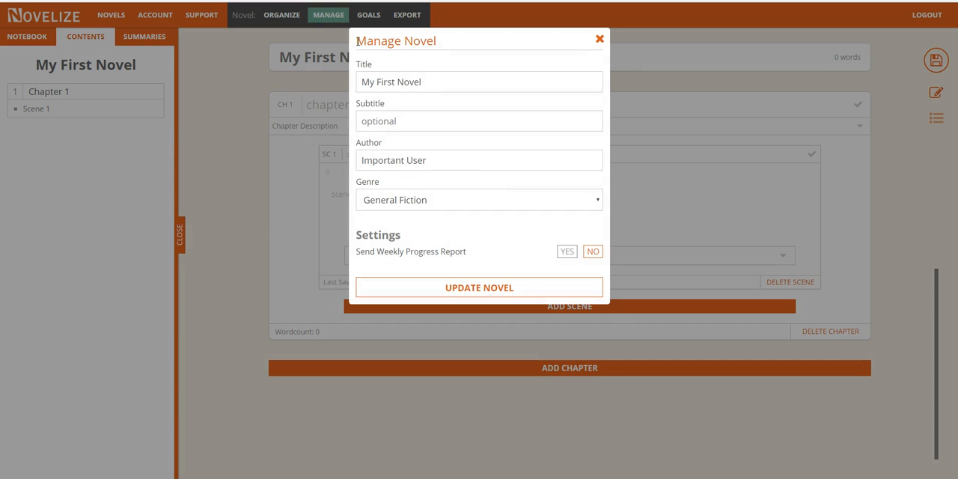
click(479, 82)
text(My Book)
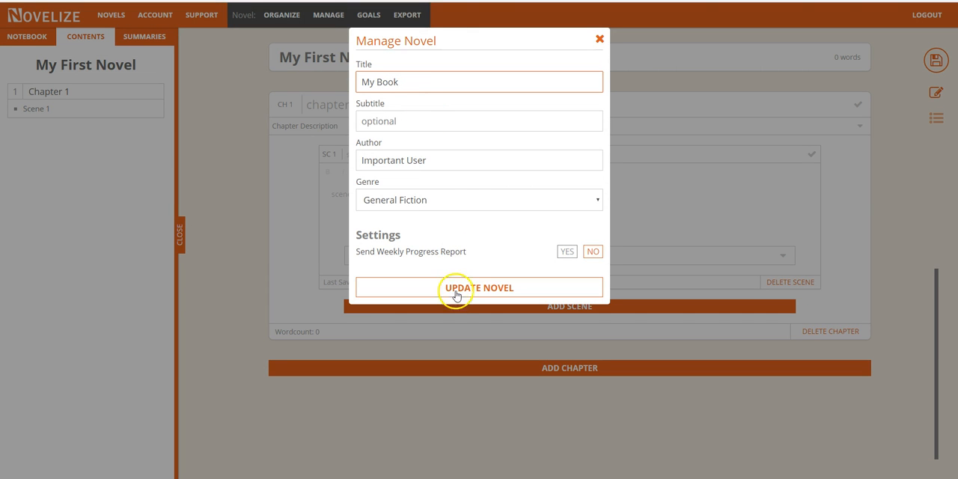
click(479, 288)
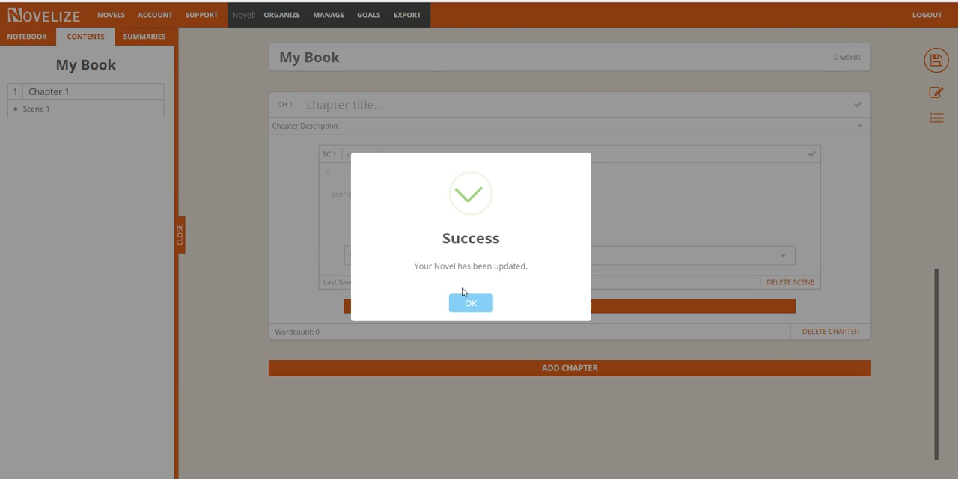
click(470, 303)
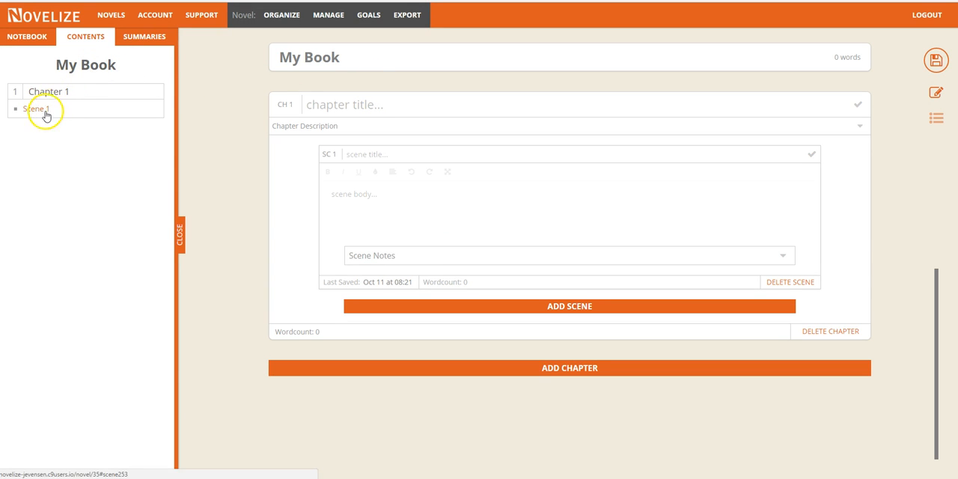
mouse_move(487, 306)
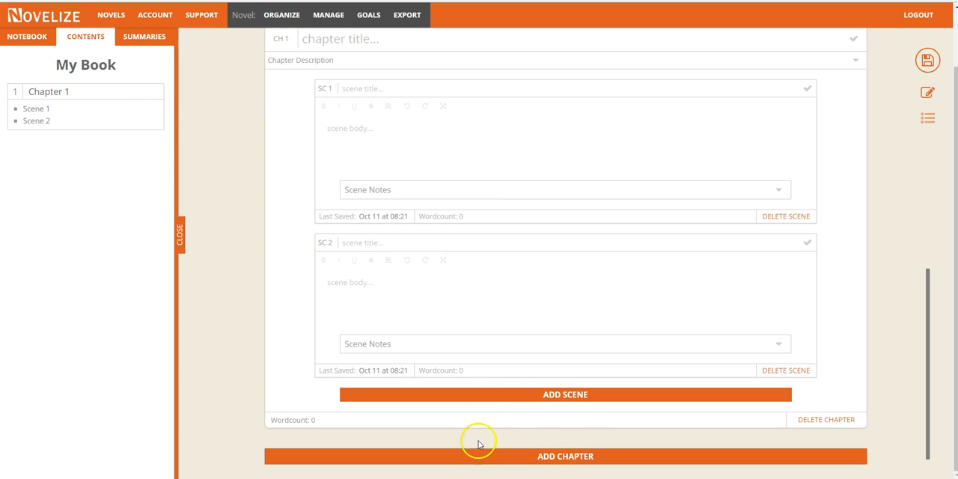
- Add Chapter 2 and Chapter 3 to the book
click(565, 456)
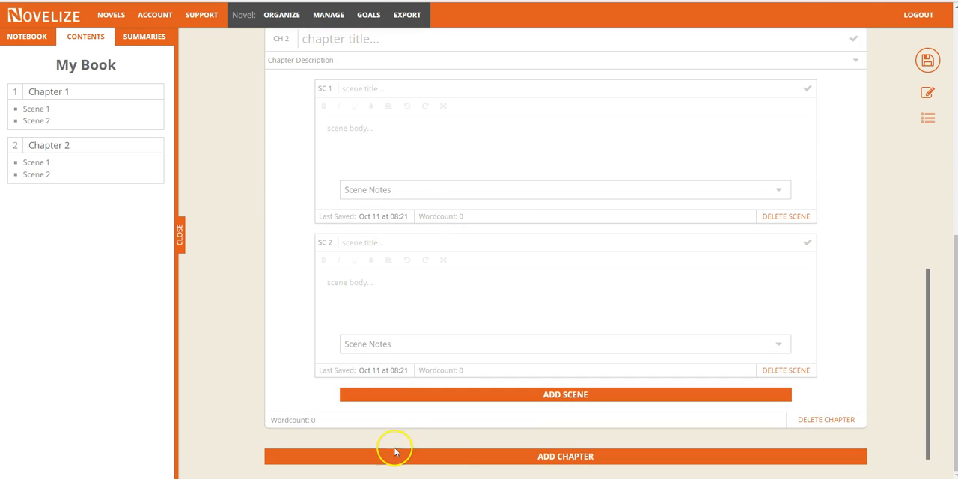
click(565, 456)
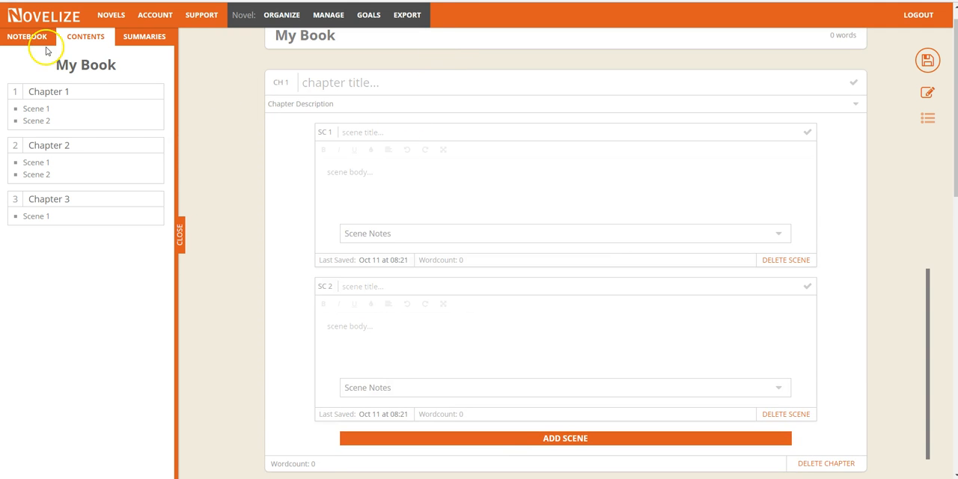
- Create the major character 'Bob' in the notebook, then close the sidebar
click(27, 36)
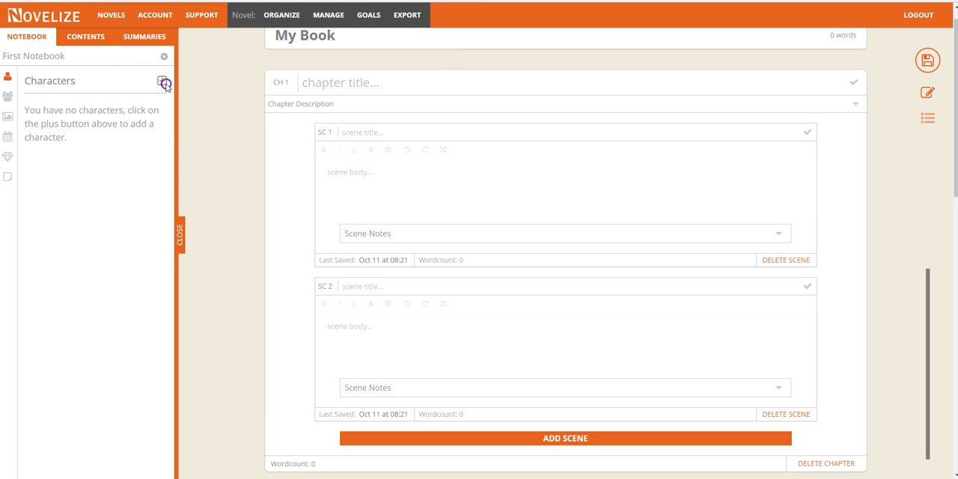
click(164, 83)
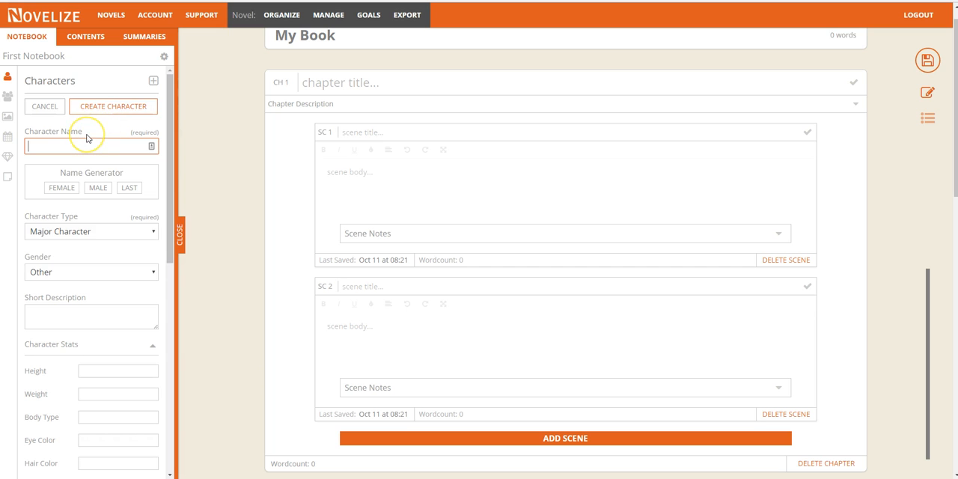
text(Bob)
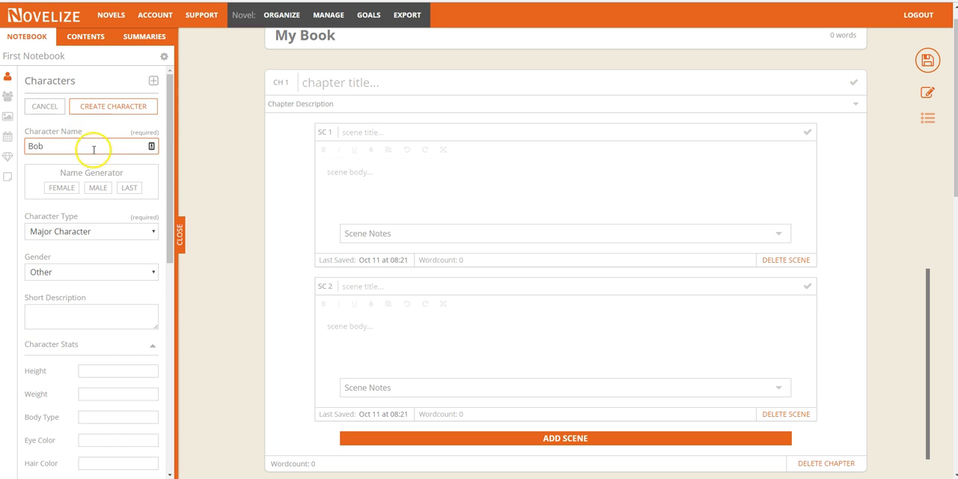
scroll(down, 3)
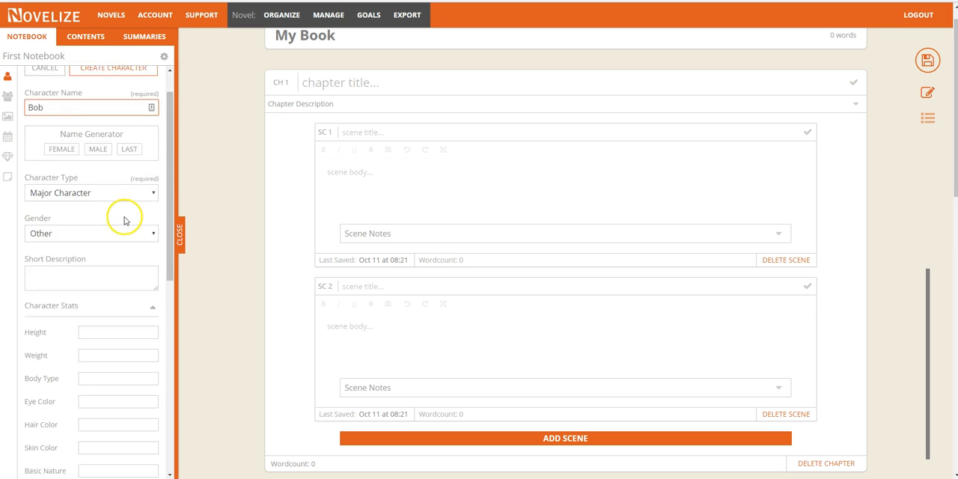
scroll(down, 3)
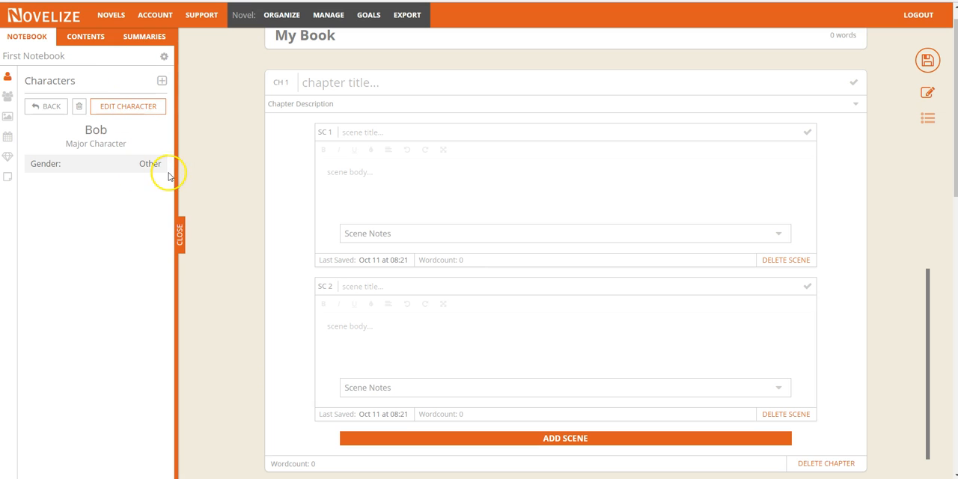
click(180, 235)
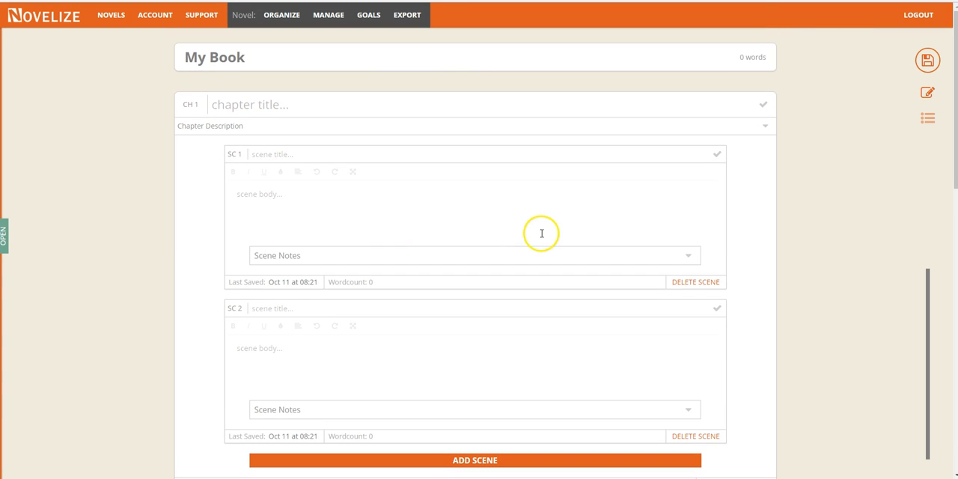
mouse_move(847, 134)
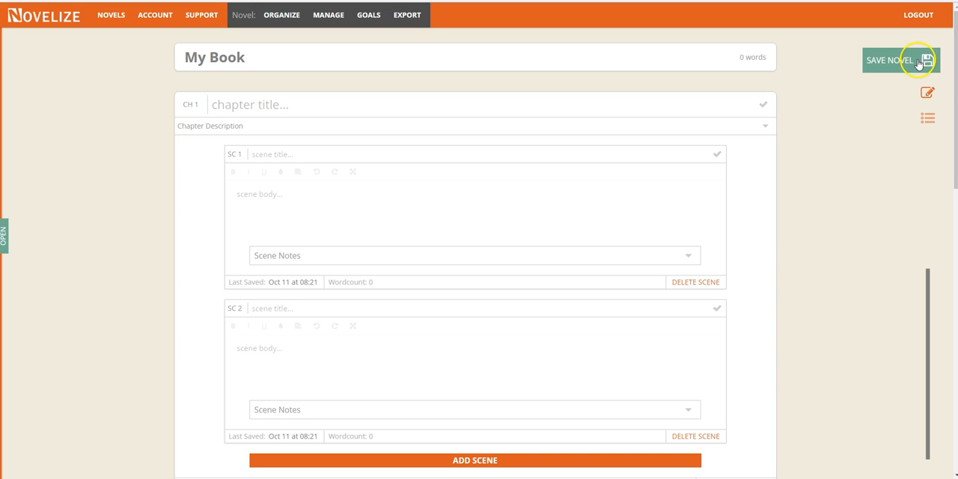
click(901, 60)
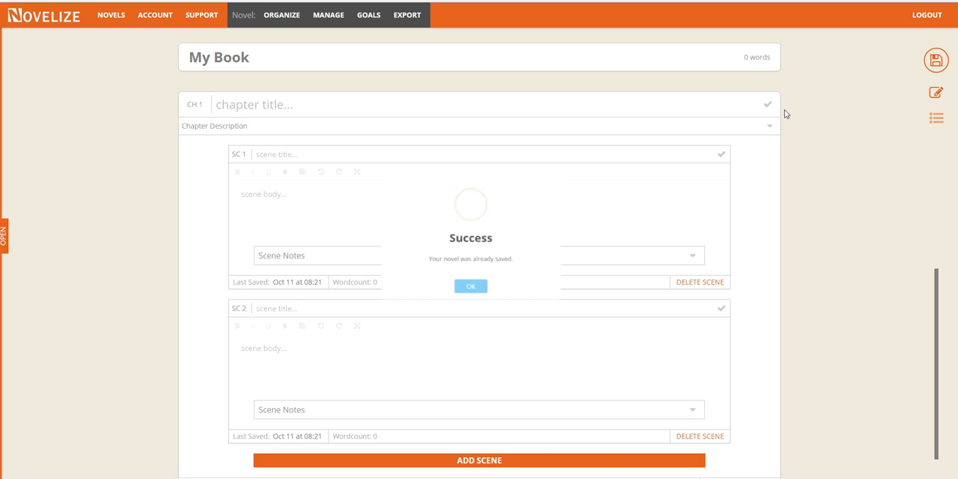
click(470, 285)
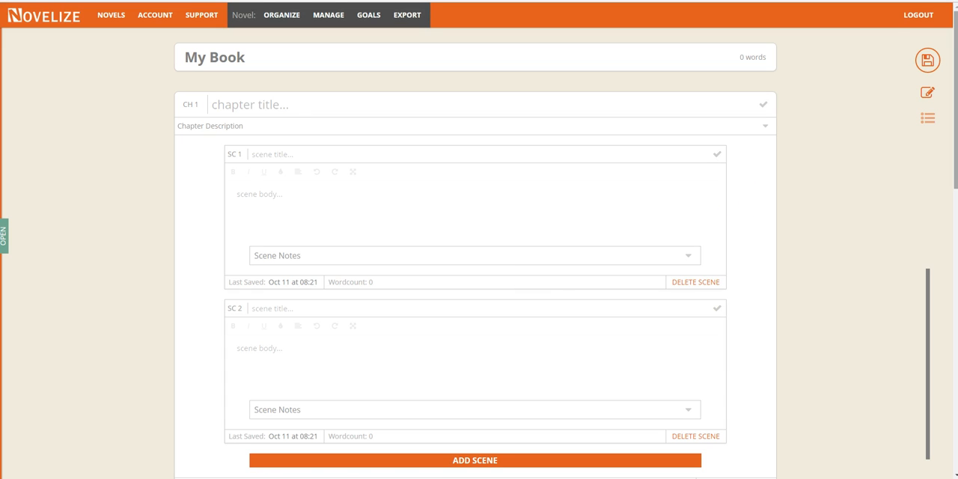
mouse_move(928, 119)
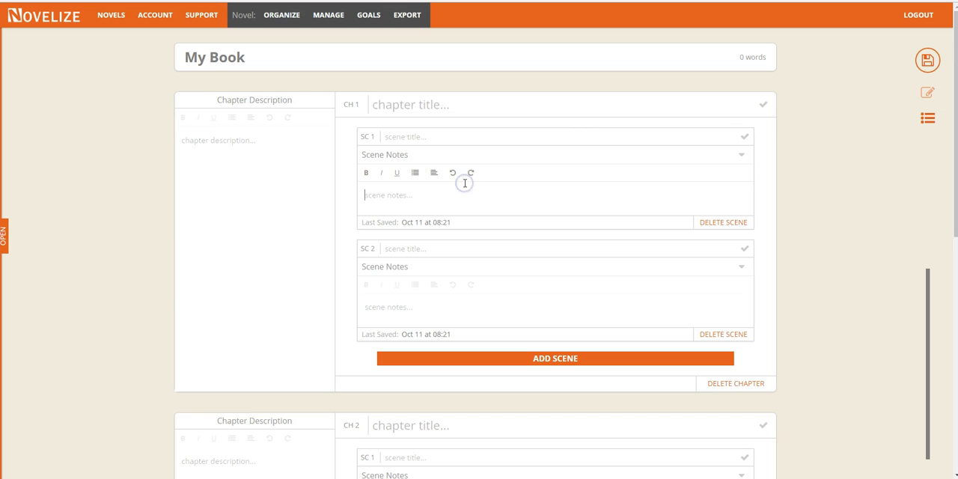
mouse_move(284, 179)
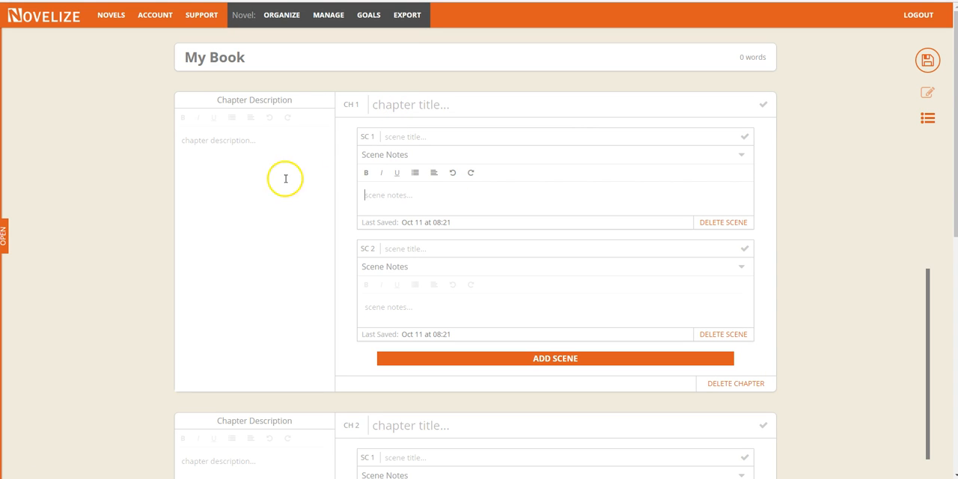
- Enter 'Notes about your story' as the SC 1 scene note and return to writing
text(Notes about your story)
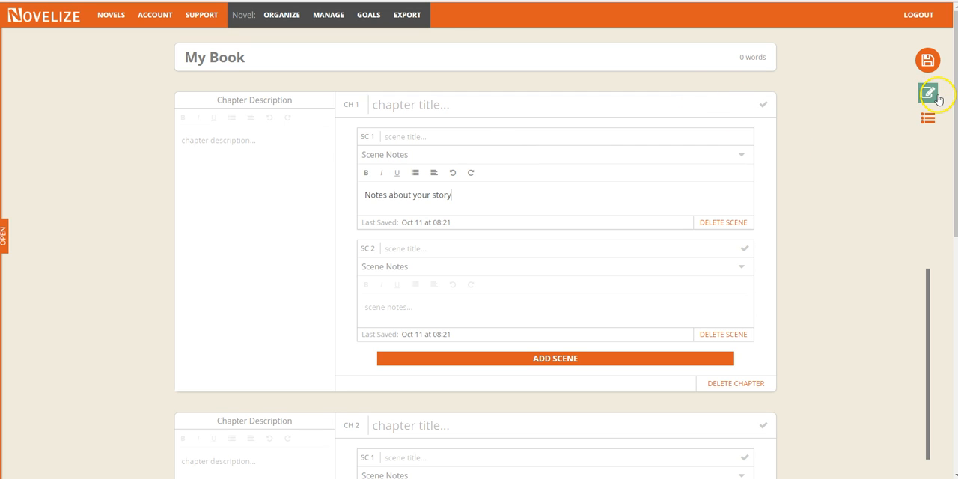
click(929, 93)
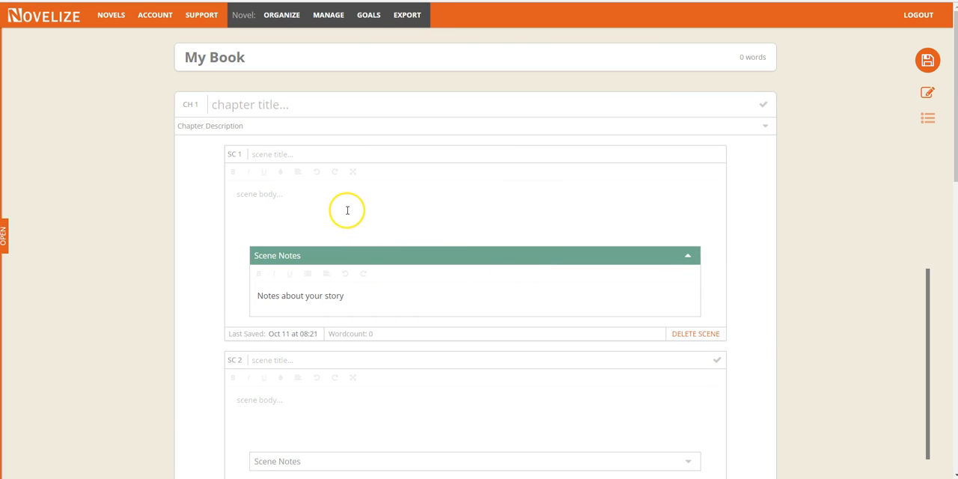
- Type 'This is where you want to write your story' into SC 1, then save and confirm
text(This is where you w)
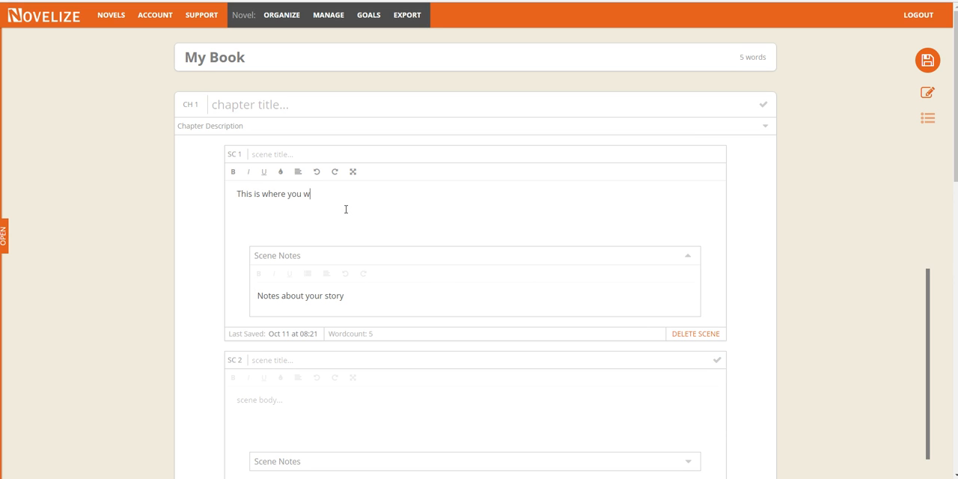
text(ant to write your st)
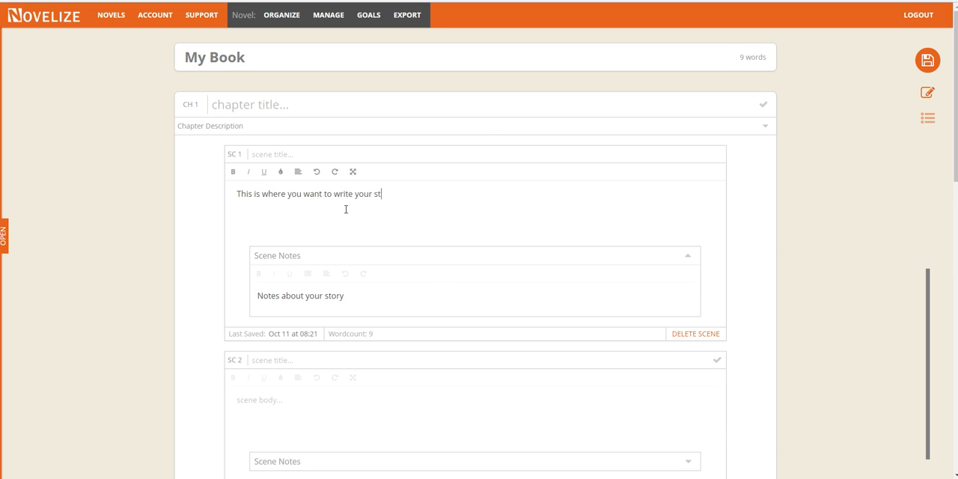
text(ory)
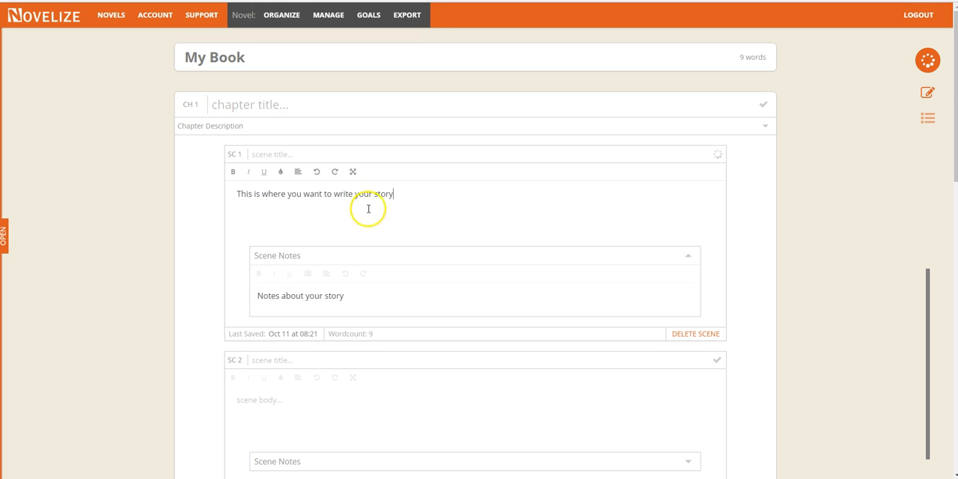
click(928, 60)
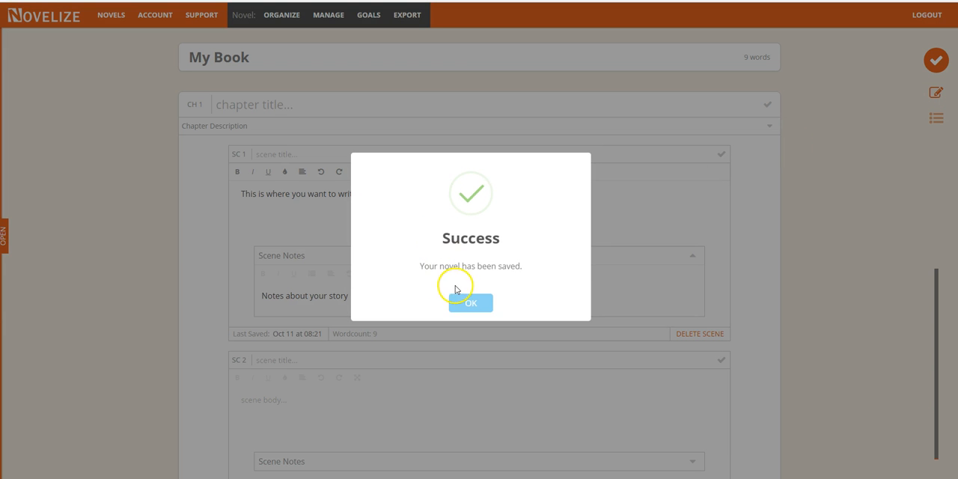
click(471, 303)
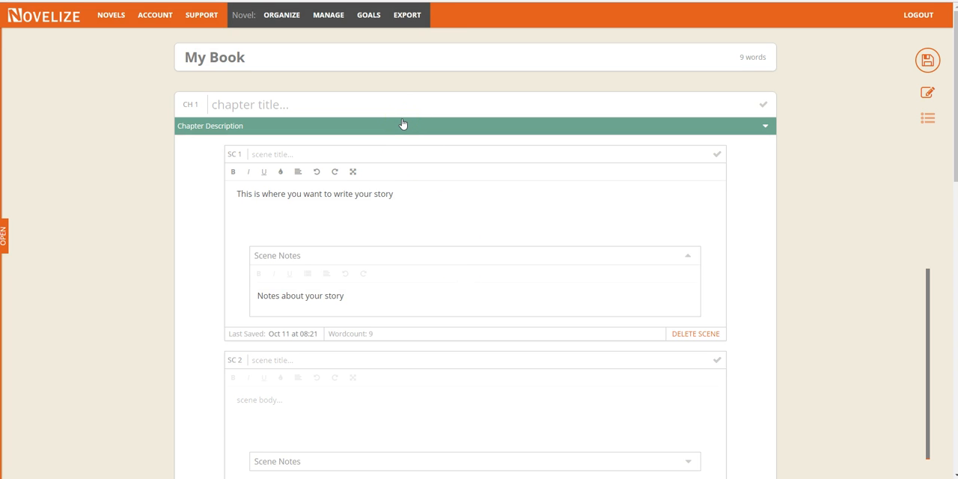
click(403, 125)
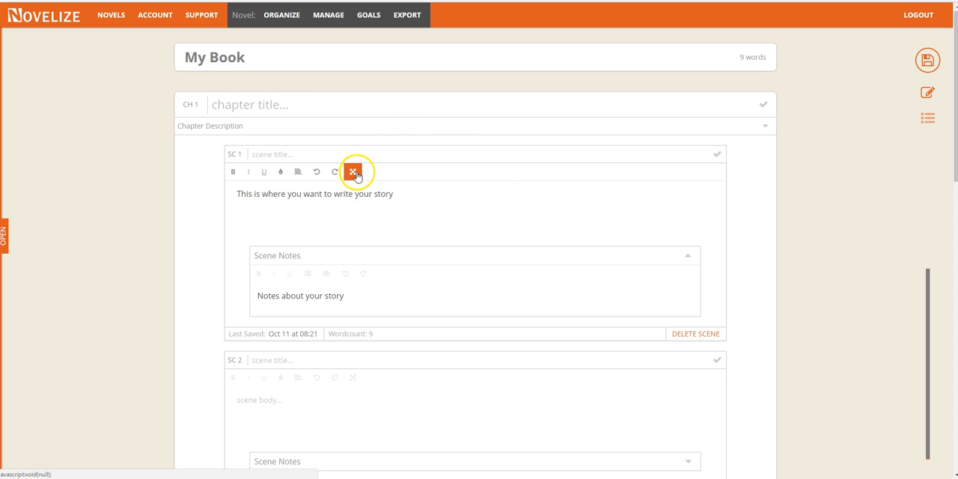
click(352, 171)
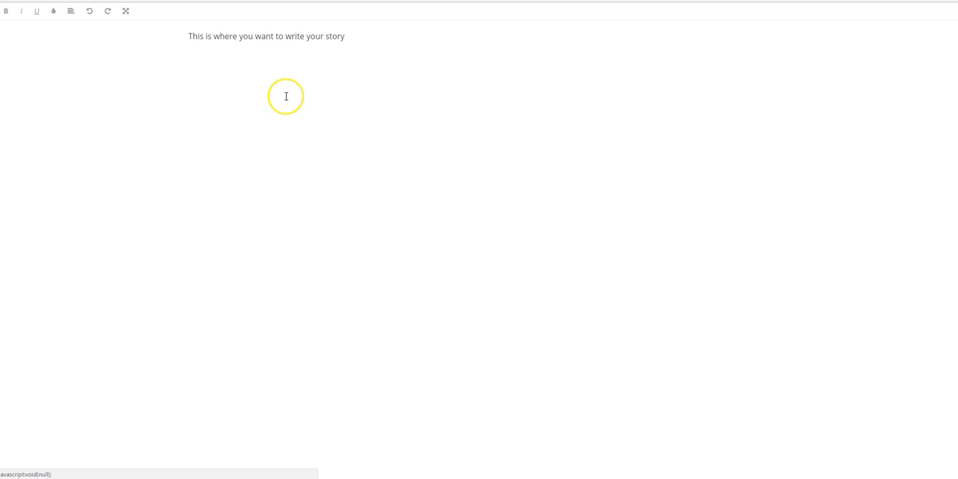
mouse_move(187, 40)
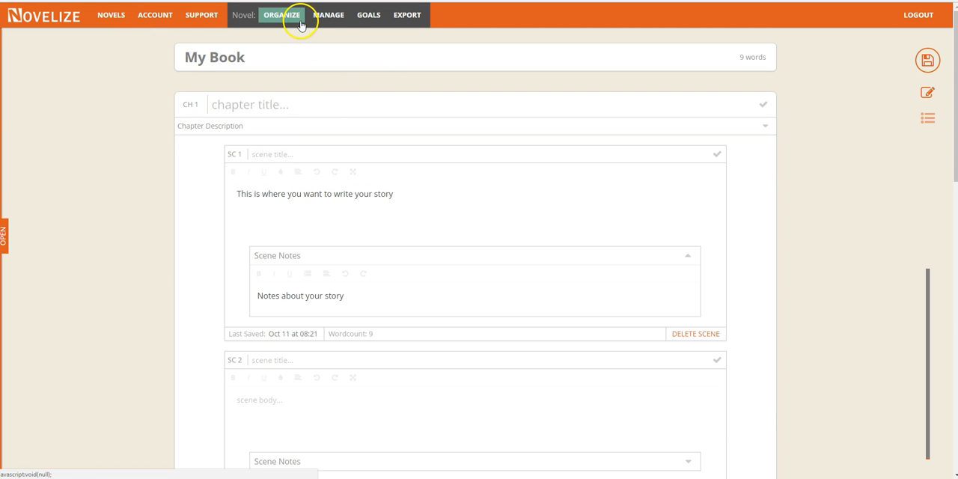
- Reorder the chapters to 2, 3, 1 in Organize and save the order
click(282, 15)
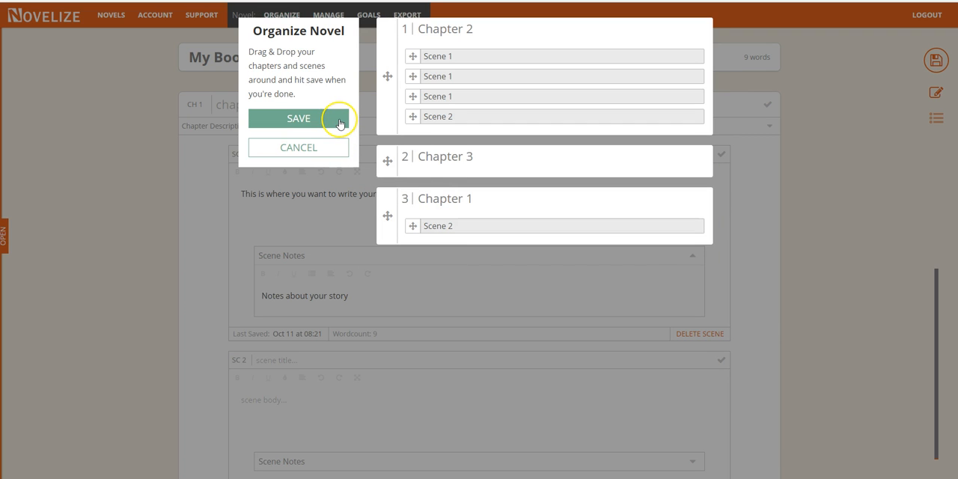
click(299, 118)
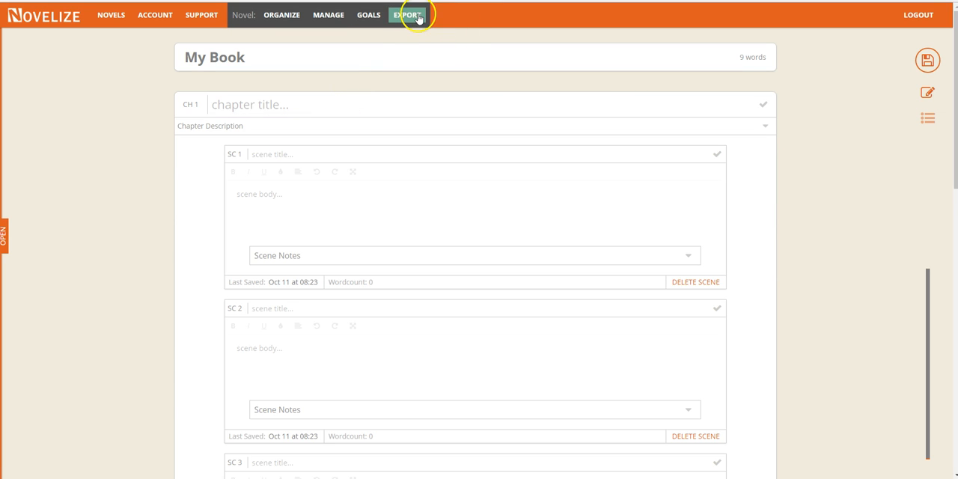
click(407, 15)
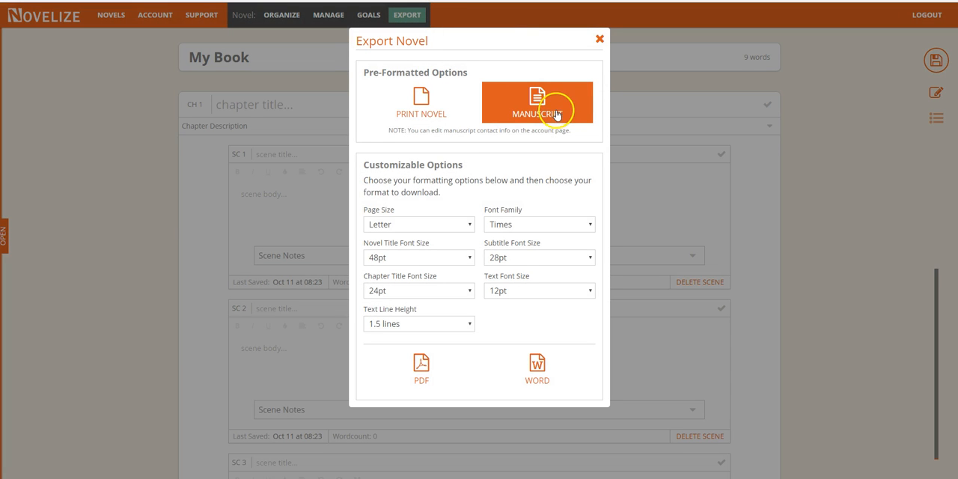
mouse_move(453, 193)
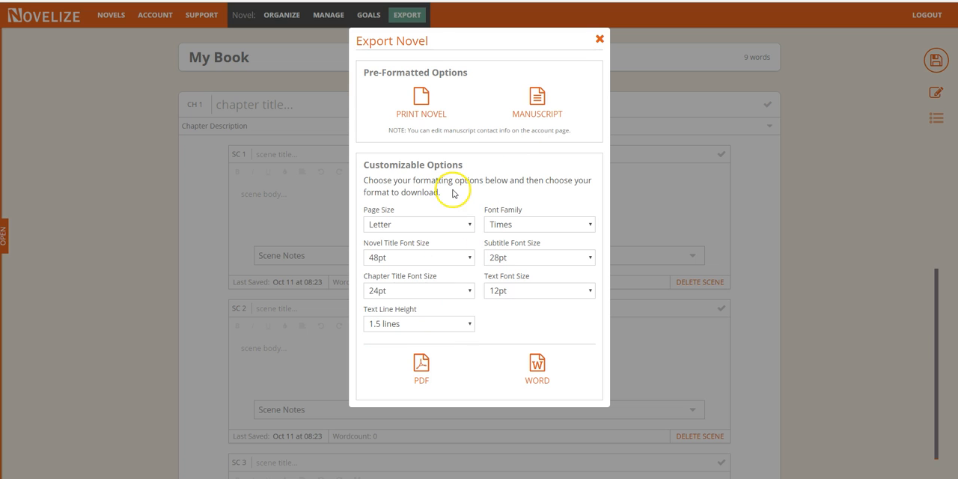
mouse_move(550, 114)
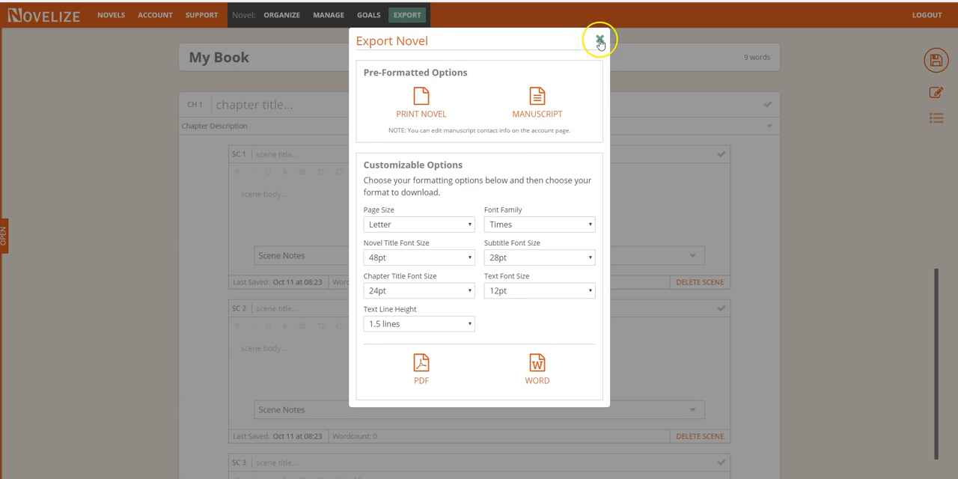
click(599, 39)
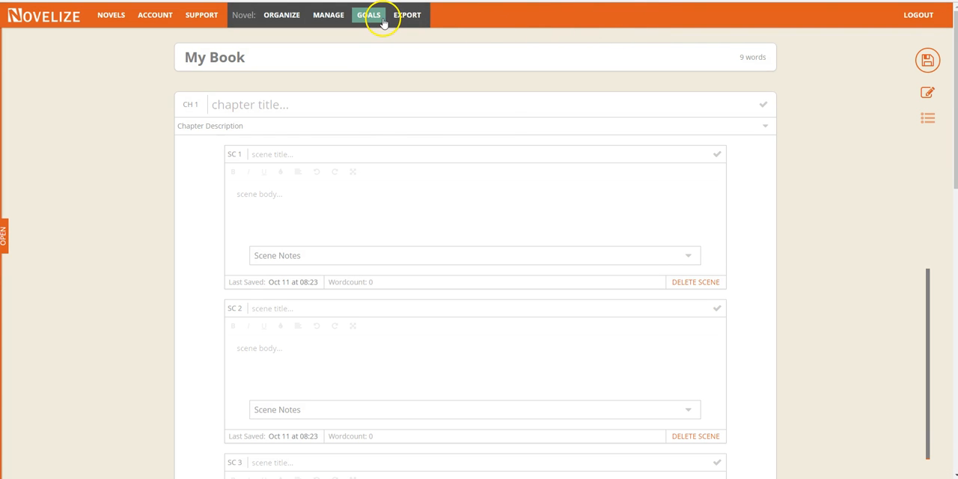
- Switch the Progress Tracker to the Daily 300-word goal and save the goals
click(368, 15)
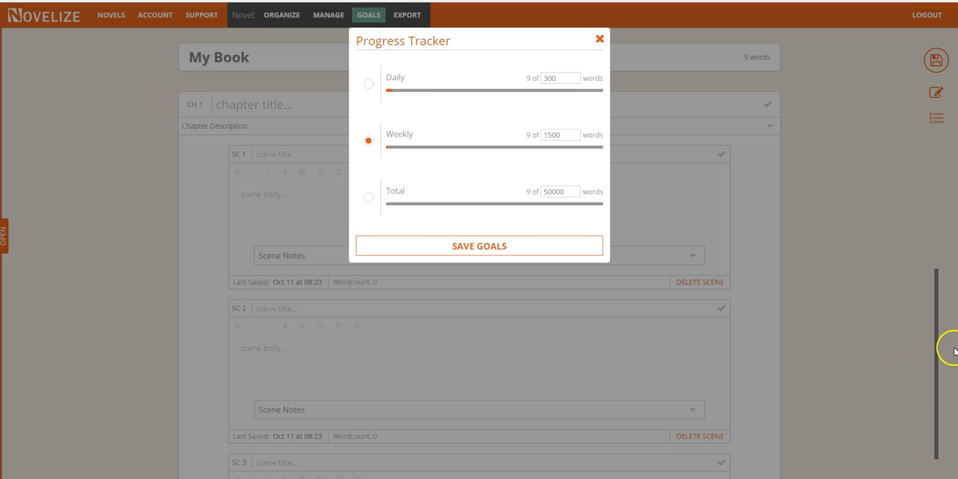
mouse_move(401, 90)
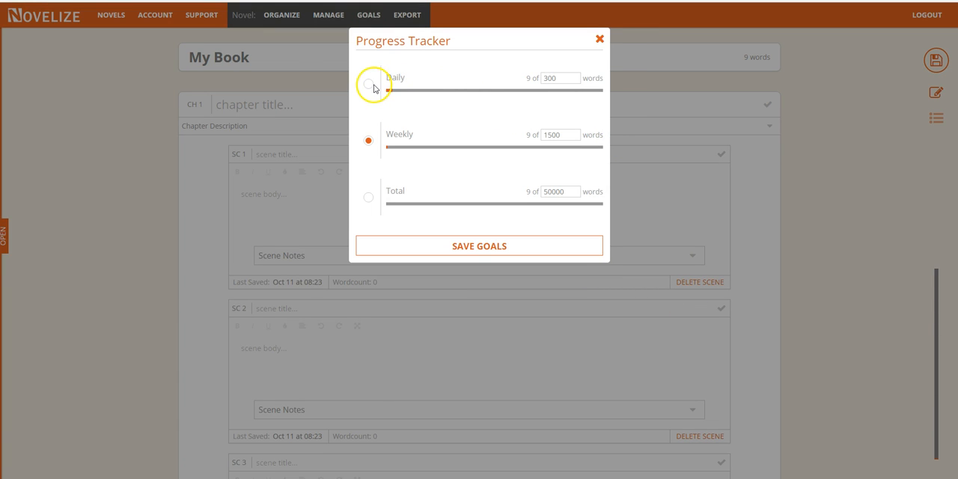
click(368, 82)
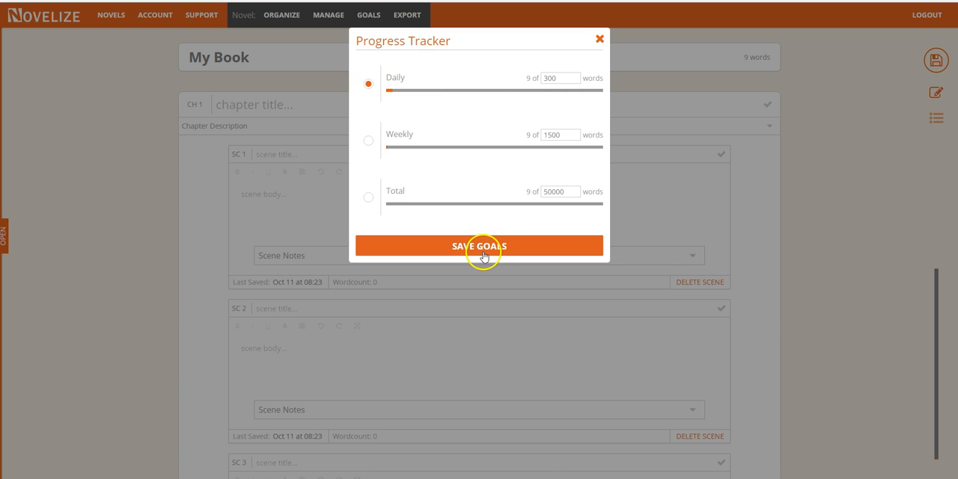
click(480, 245)
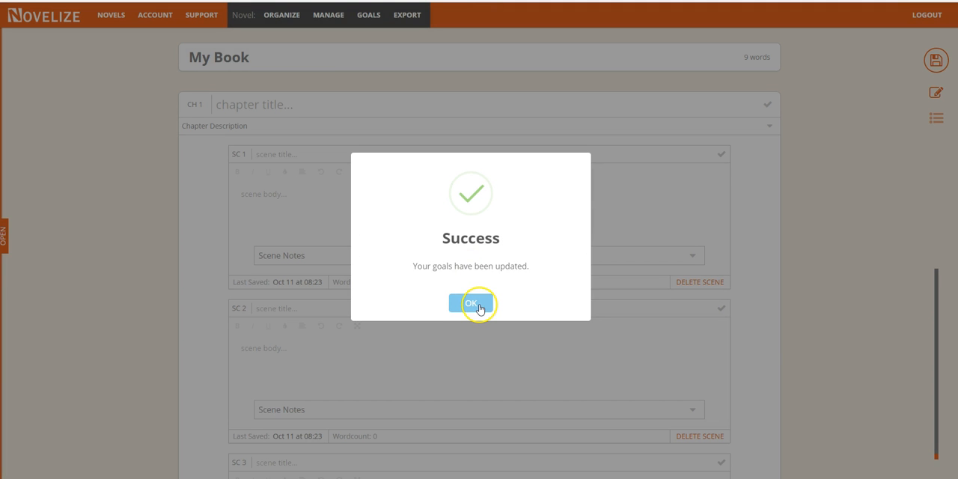
click(470, 305)
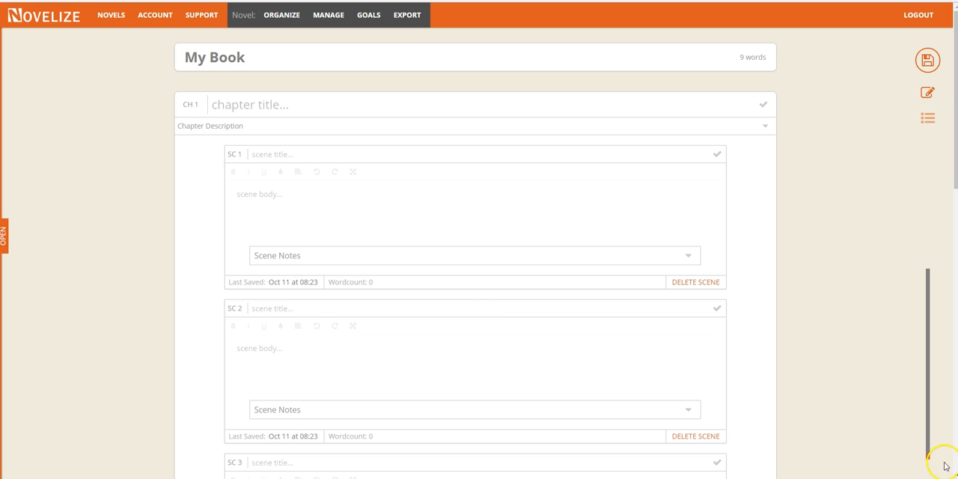
mouse_move(927, 290)
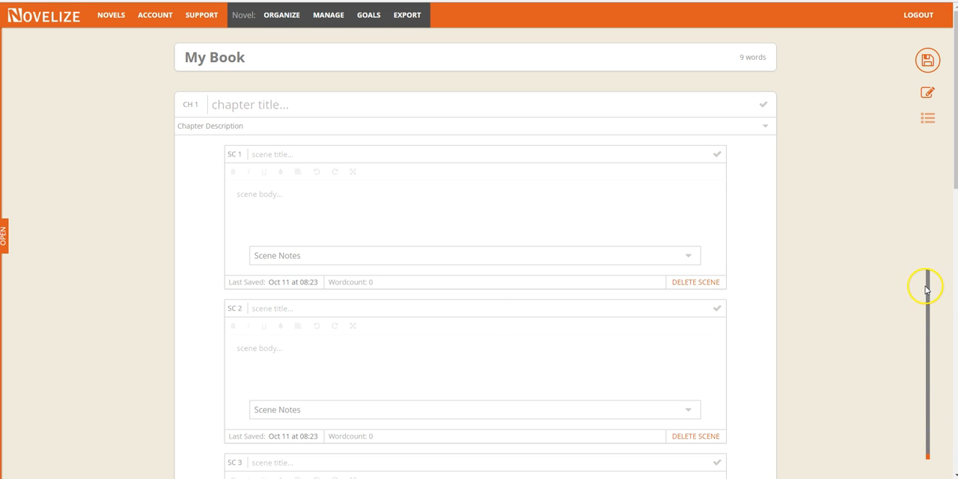
mouse_move(628, 160)
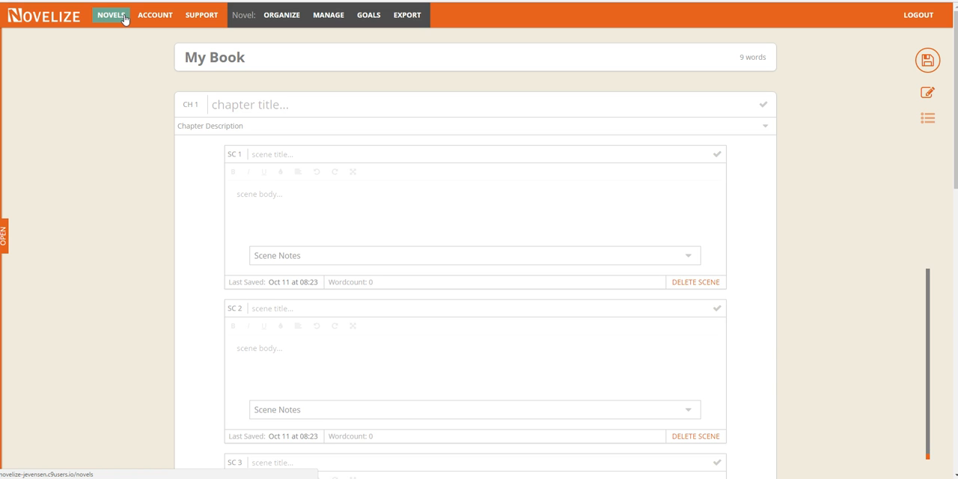
- Return to the Novels list from the top navigation bar
click(110, 14)
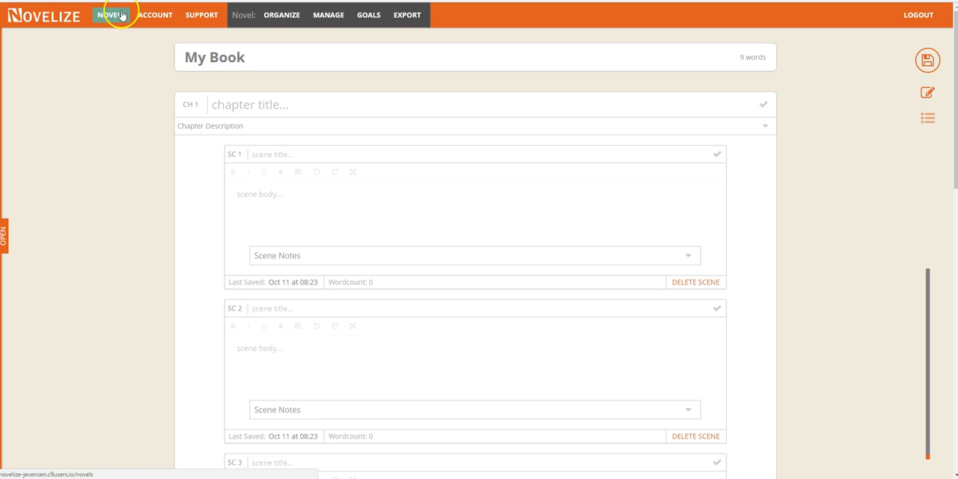